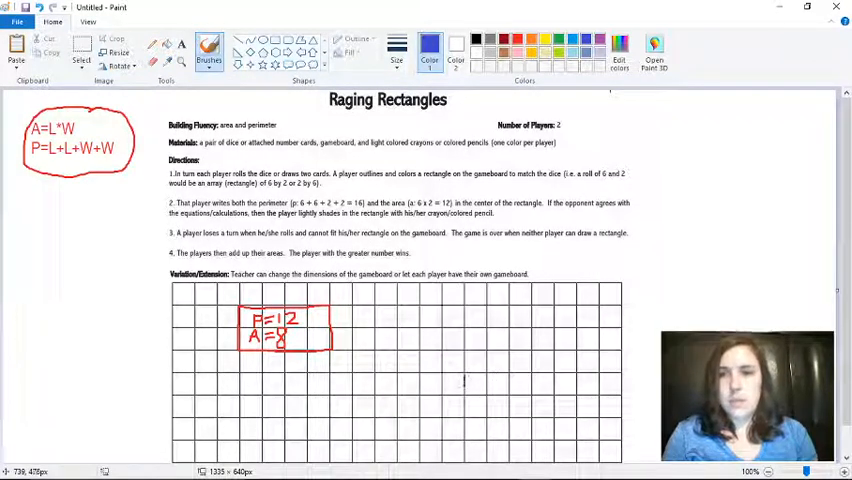
Outline the second player's rectangle in blue on the lower-right grid and start its perimeter label.
left_click_drag(462, 384, 462, 430)
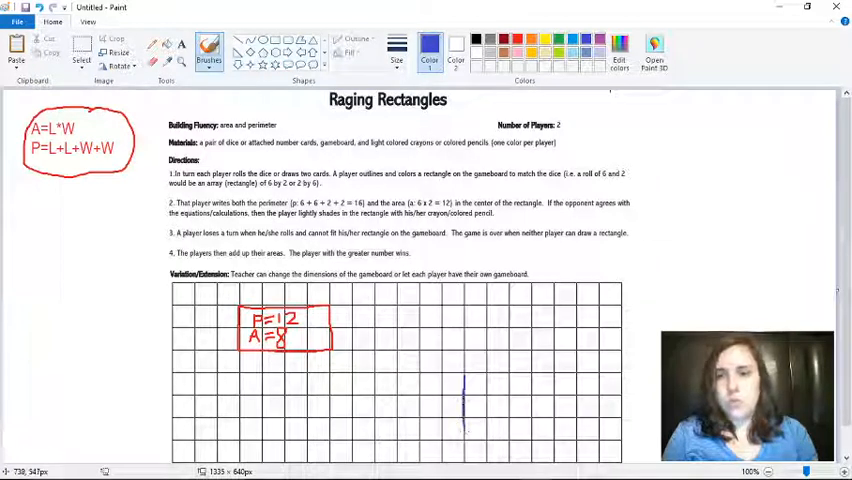
left_click_drag(466, 380, 484, 440)
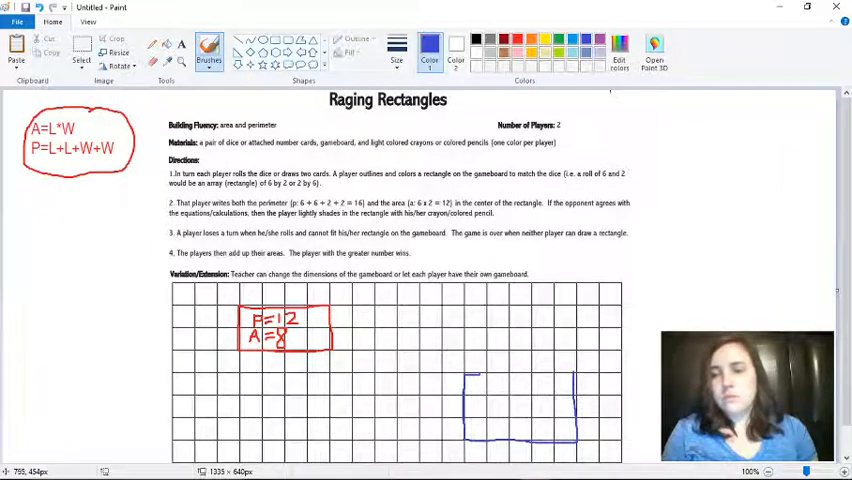
left_click_drag(476, 378, 572, 372)
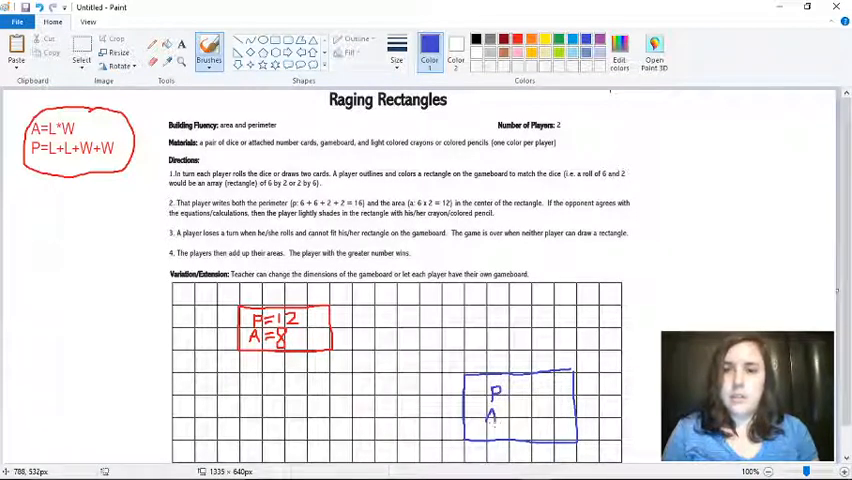
Add the equals mark beside the A label inside the blue rectangle.
left_click(500, 416)
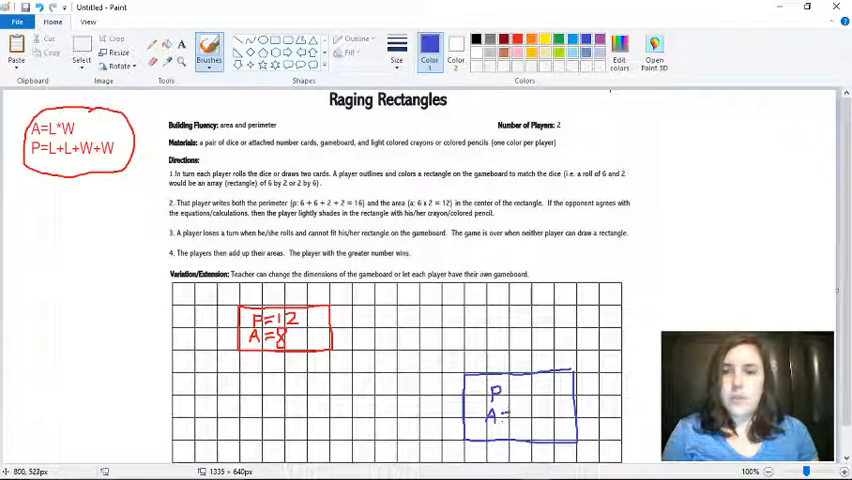